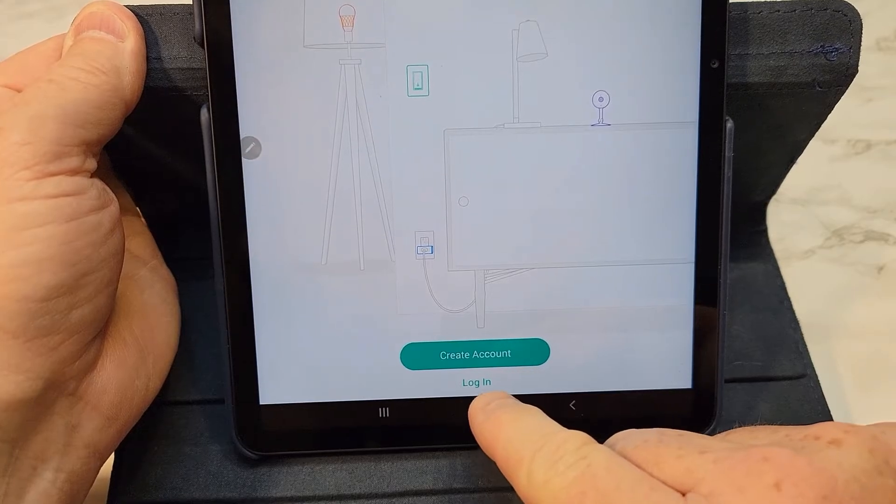
Step: Sign in to the existing Kasa account and reach the Devices list of smart switches
click(476, 382)
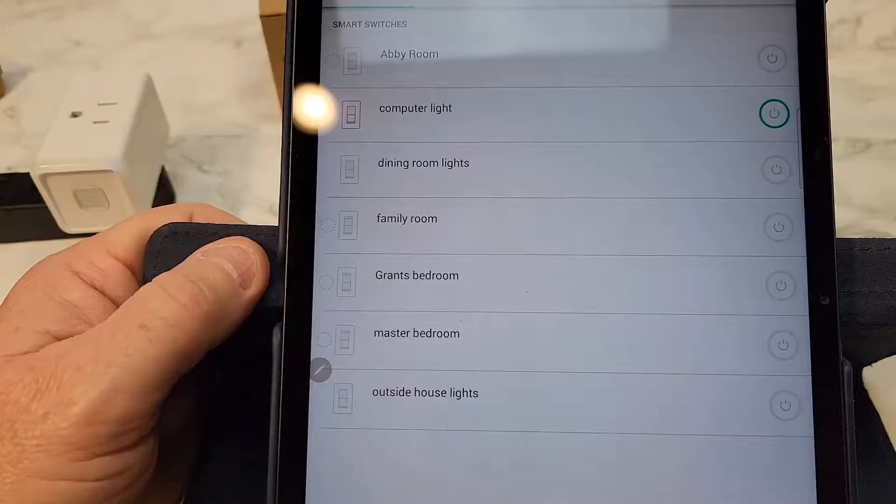
scroll(down, 3)
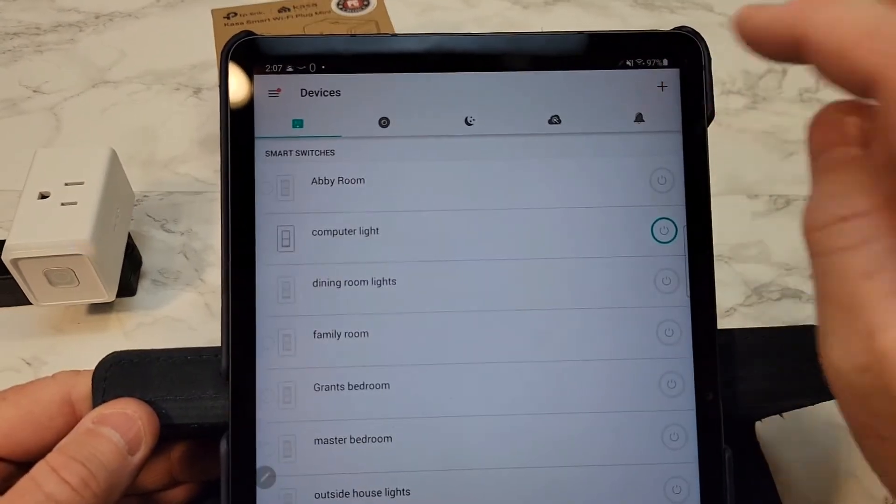
Step: Start adding a new Kasa device and choose Smart Plugs as the device type
click(662, 87)
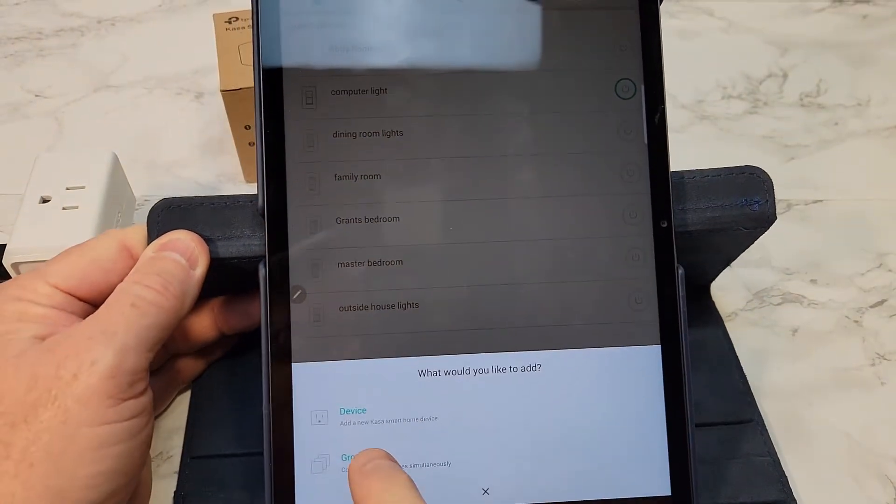
click(353, 410)
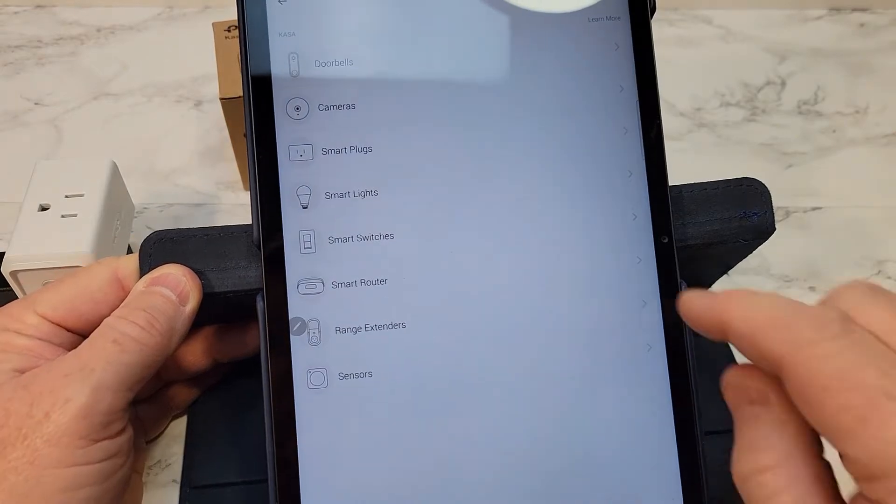
click(347, 149)
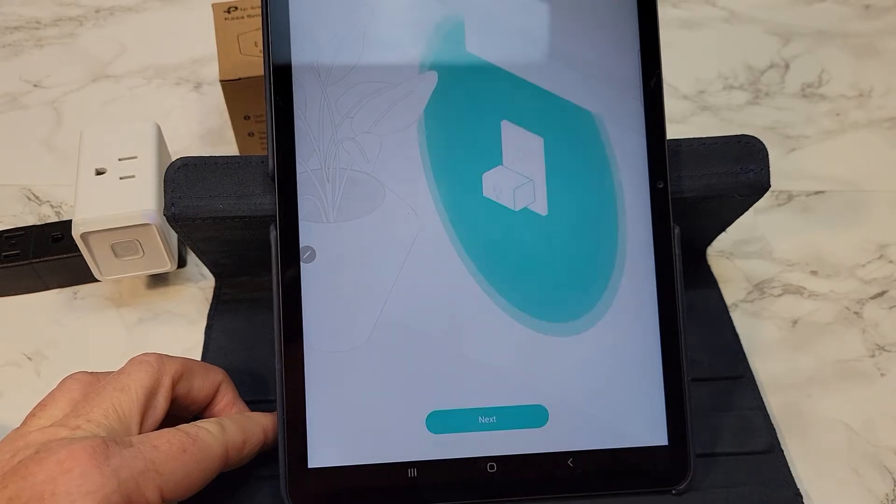
Step: Confirm the plug is plugged in with its light blinking and allow location access
click(487, 418)
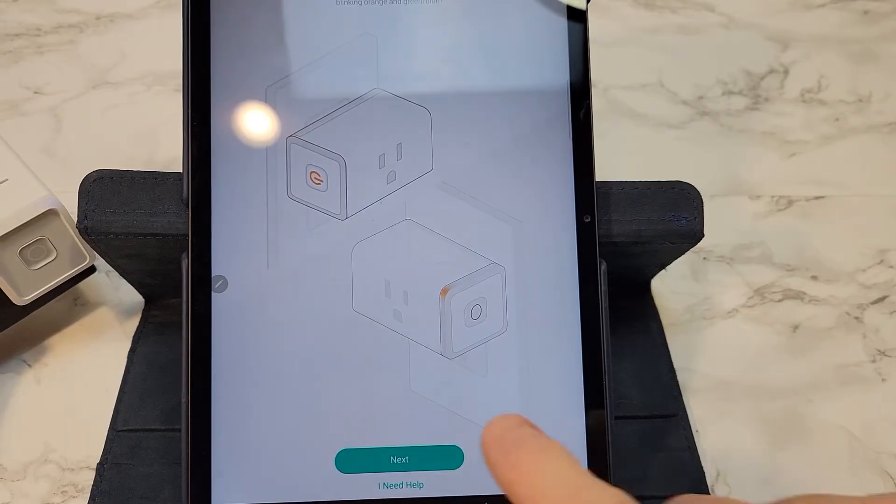
click(400, 458)
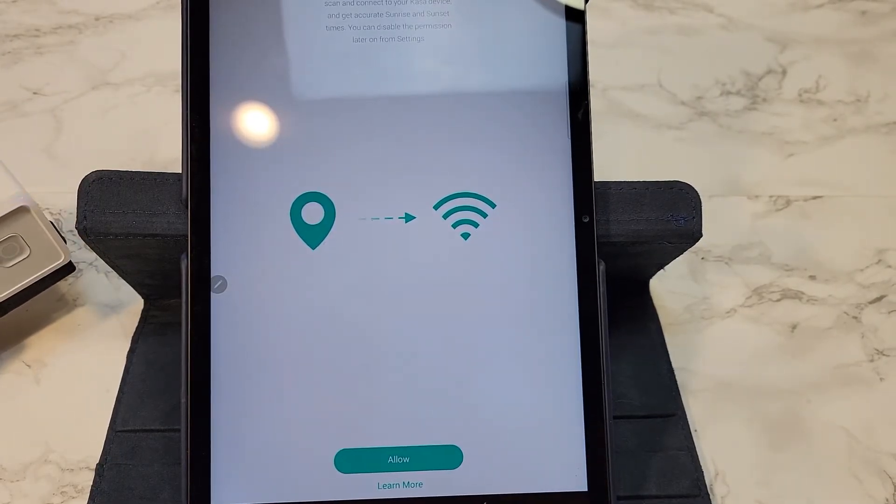
click(398, 459)
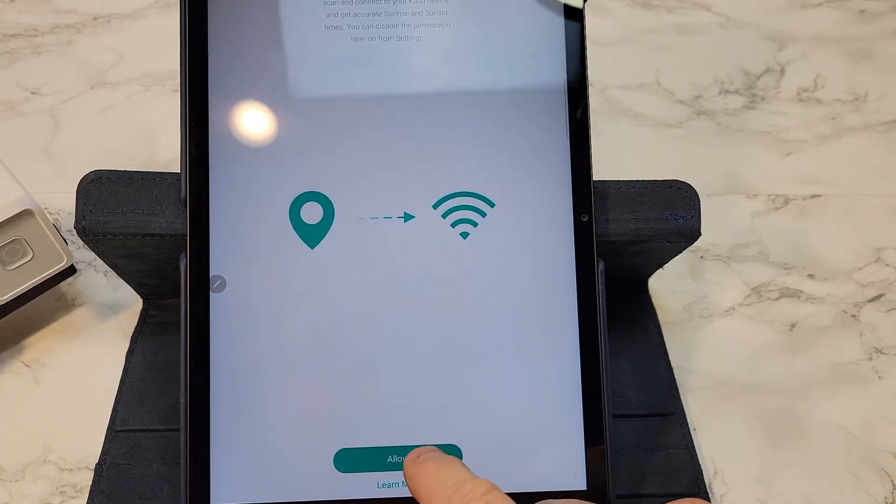
click(395, 459)
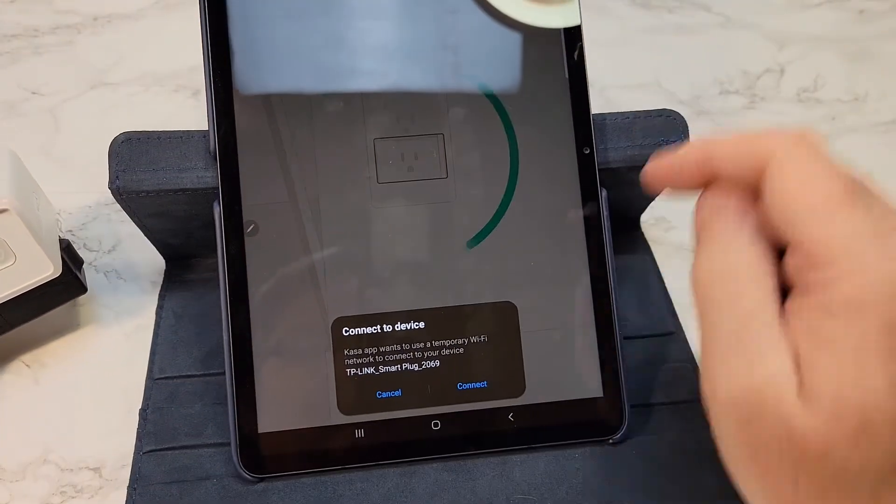
Step: Connect to the plug's temporary Wi‑Fi and choose Ginko Tree as its home network
click(471, 384)
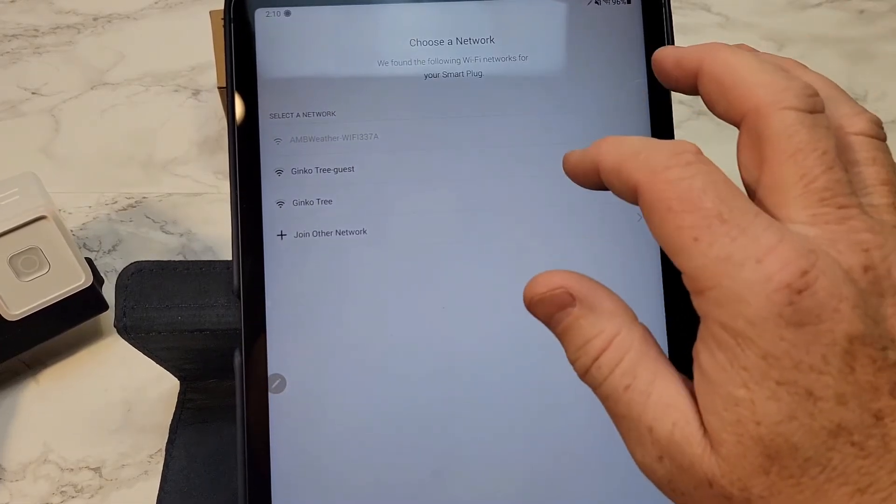
click(313, 201)
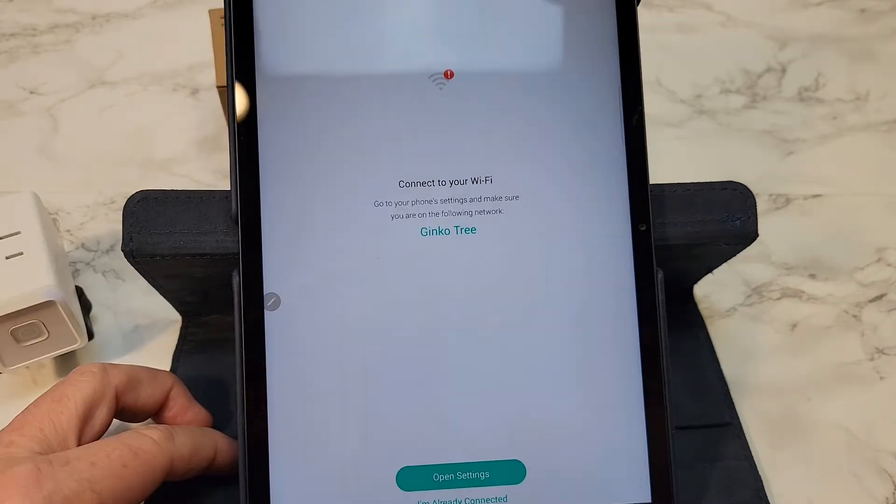
mouse_move(509, 229)
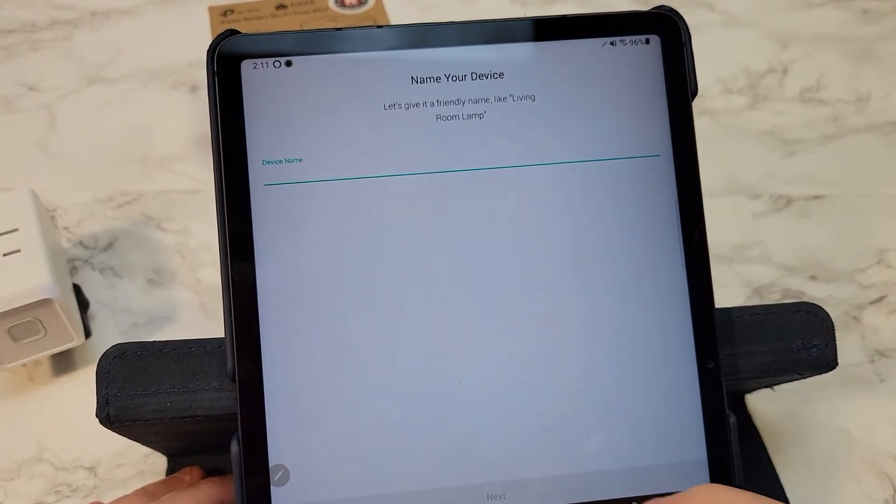
Step: Name the new plug 'Christmas tree plug' and confirm the name
text(christmas)
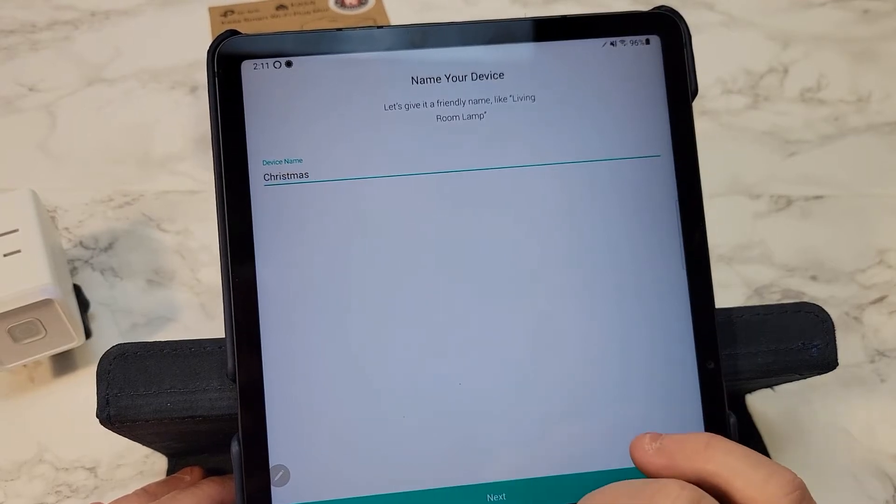
text(tree)
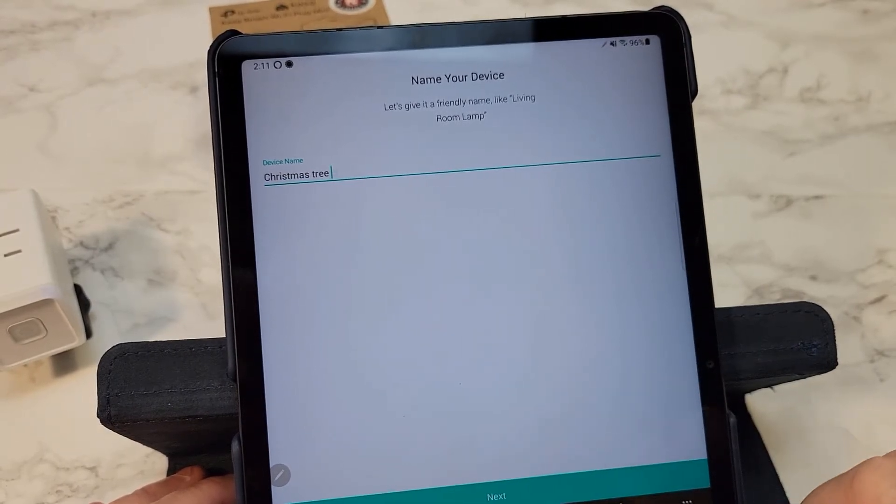
text(plug)
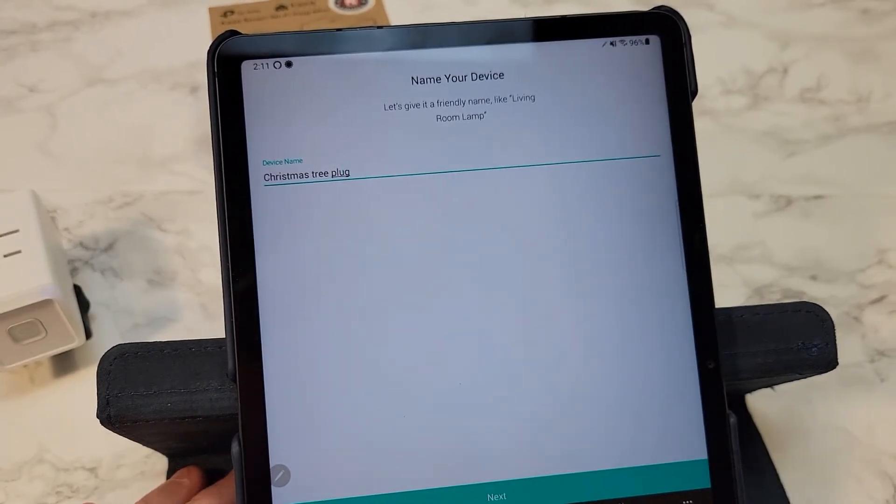
click(496, 494)
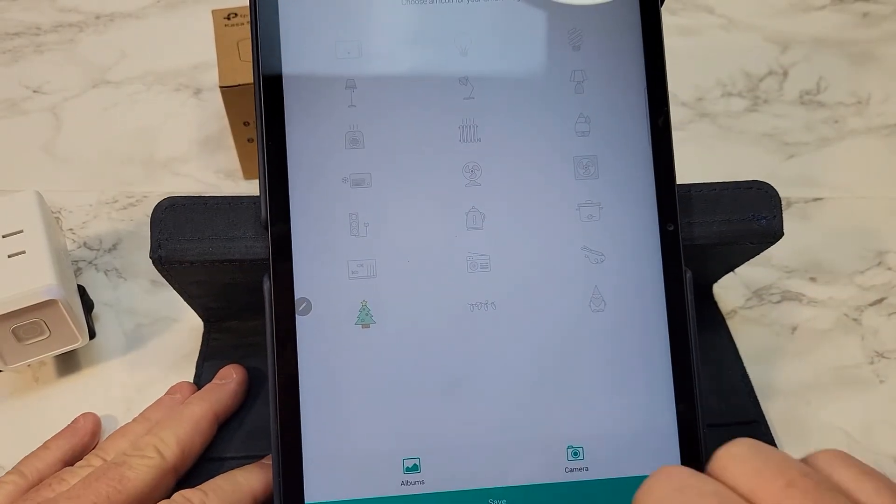
Step: Save the Christmas tree icon for the plug
click(497, 500)
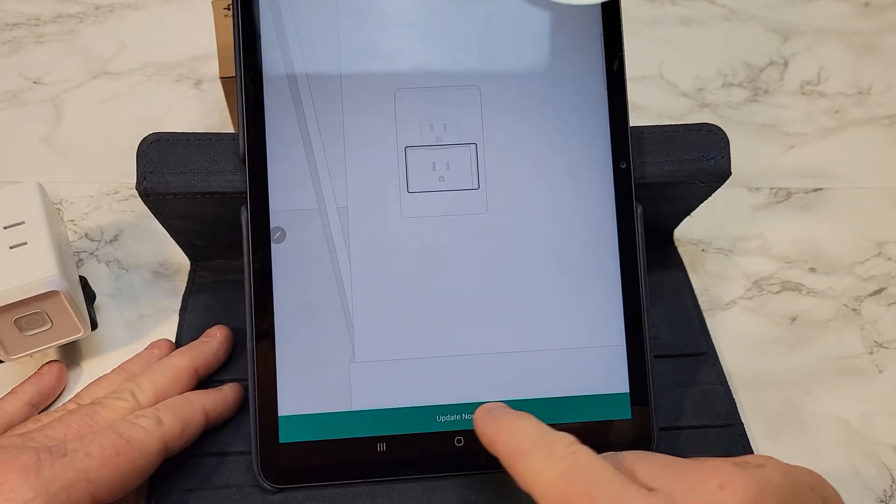
Step: Install the plug's firmware update so it appears under Smart Plugs, switched on
click(457, 415)
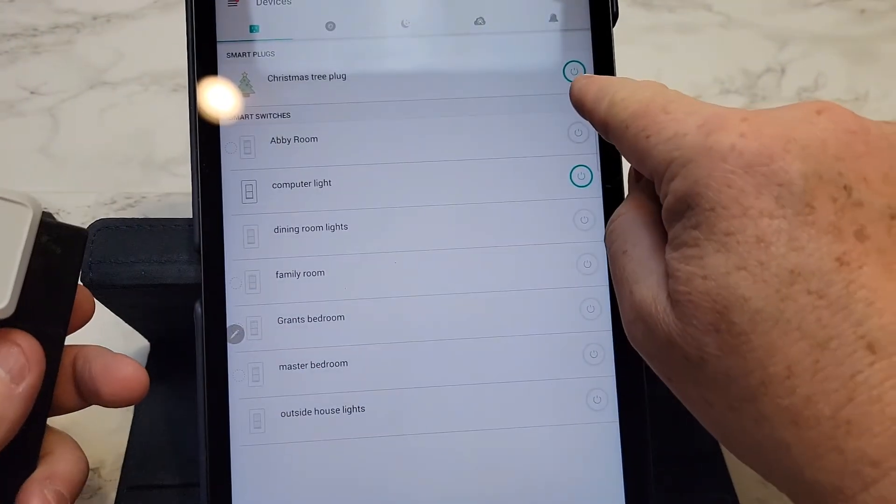
Step: Switch the Christmas tree plug off and back on from the Kasa device list
click(573, 72)
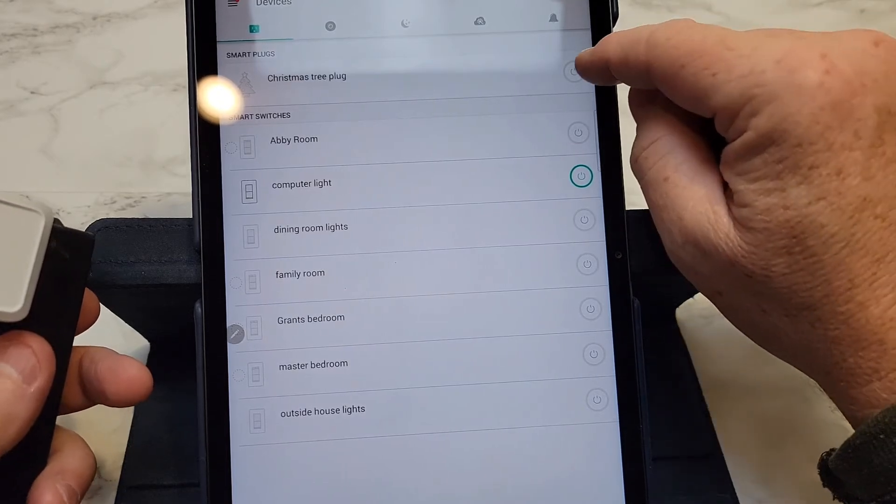
click(575, 71)
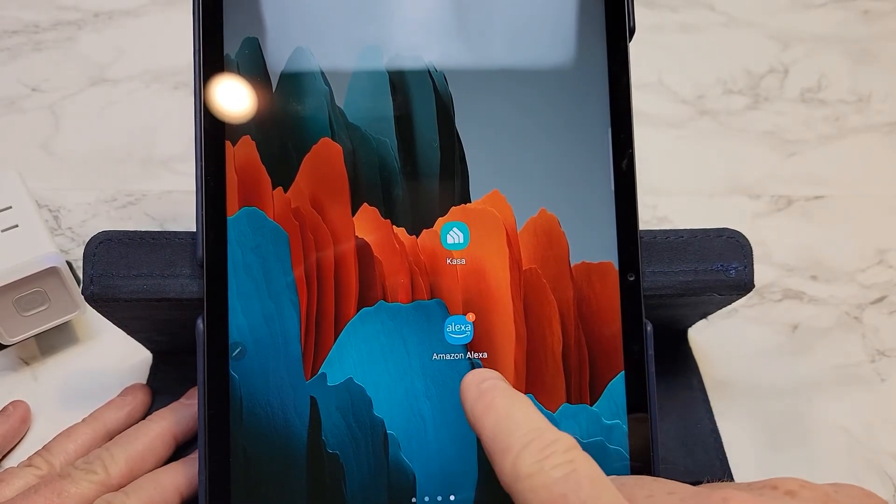
Step: In Amazon Alexa, find Christmas tree plug among all devices and show its control page
click(462, 328)
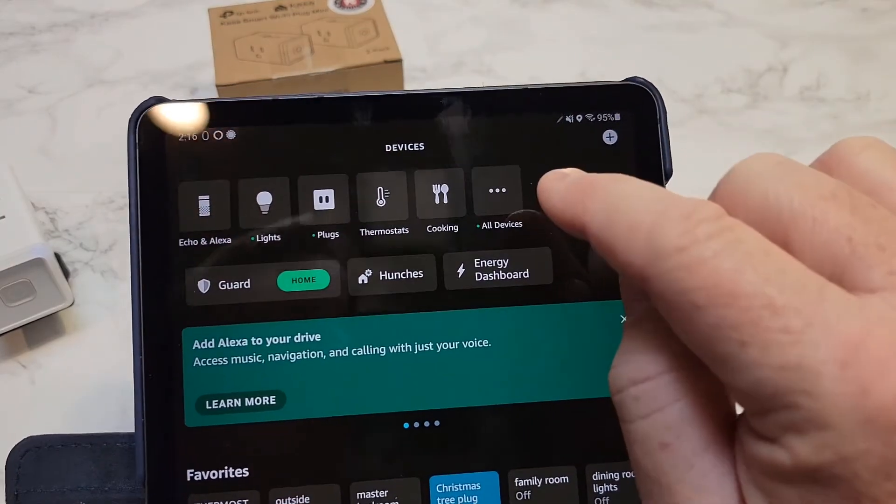
click(497, 194)
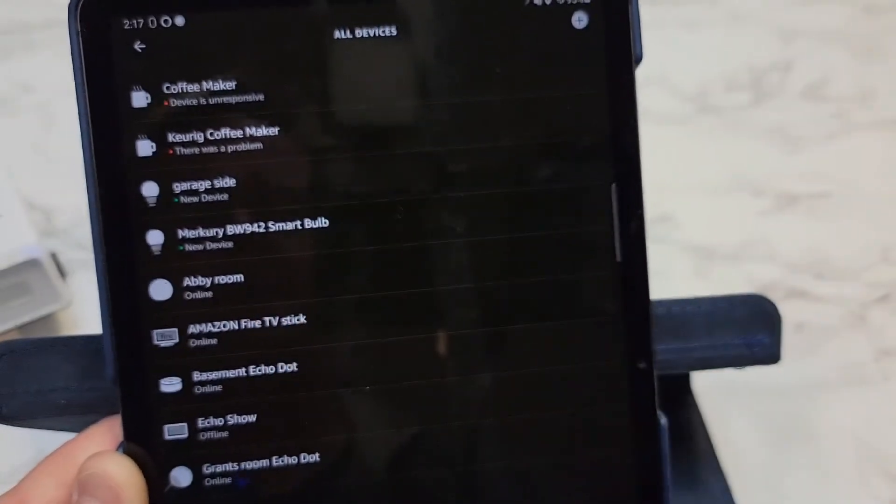
scroll(down, 3)
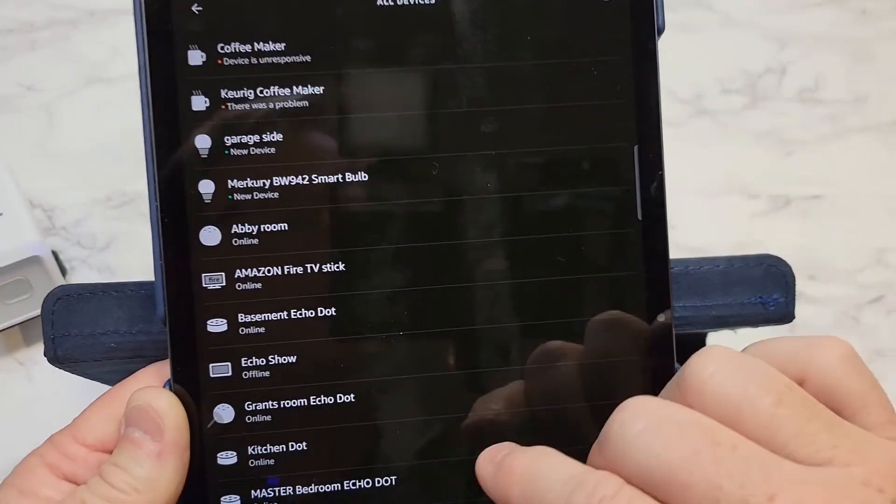
scroll(down, 3)
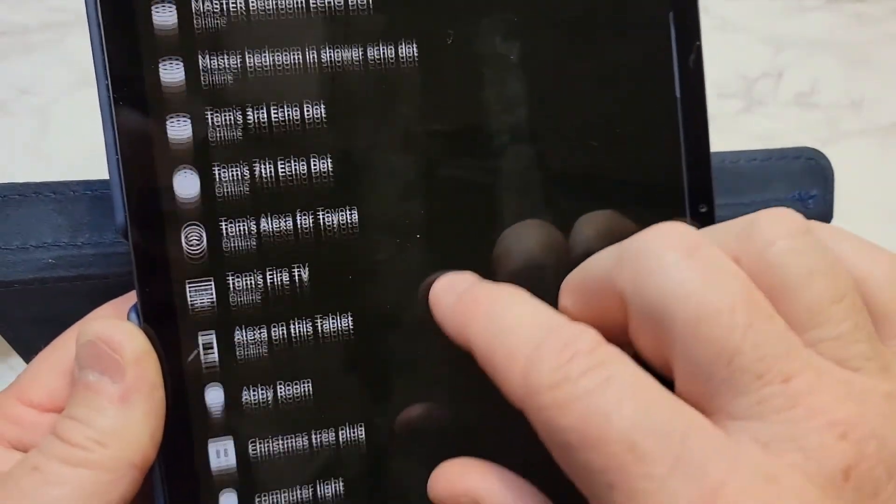
click(288, 431)
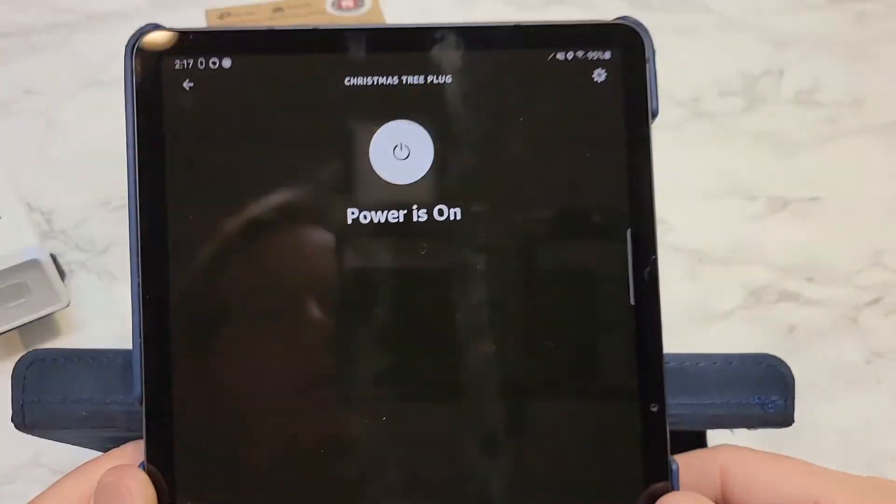
Step: Toggle the plug's power from Alexa, then view its TP-LINK Kasa settings
click(402, 152)
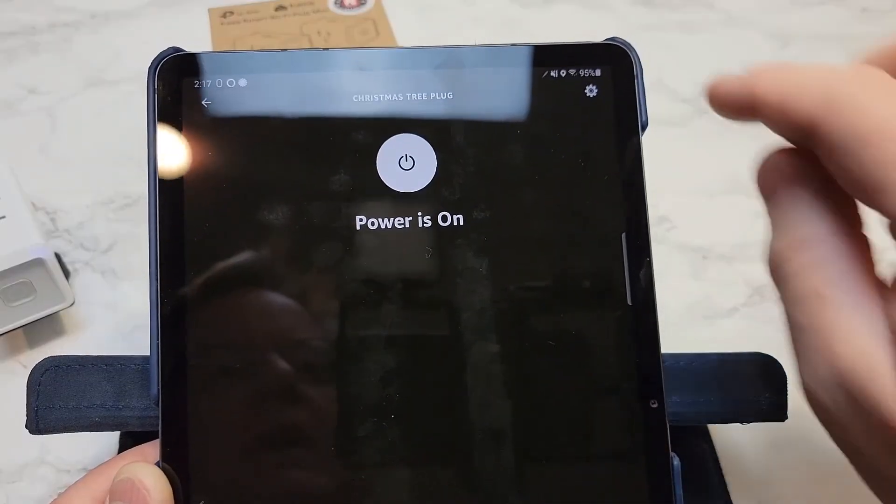
click(593, 94)
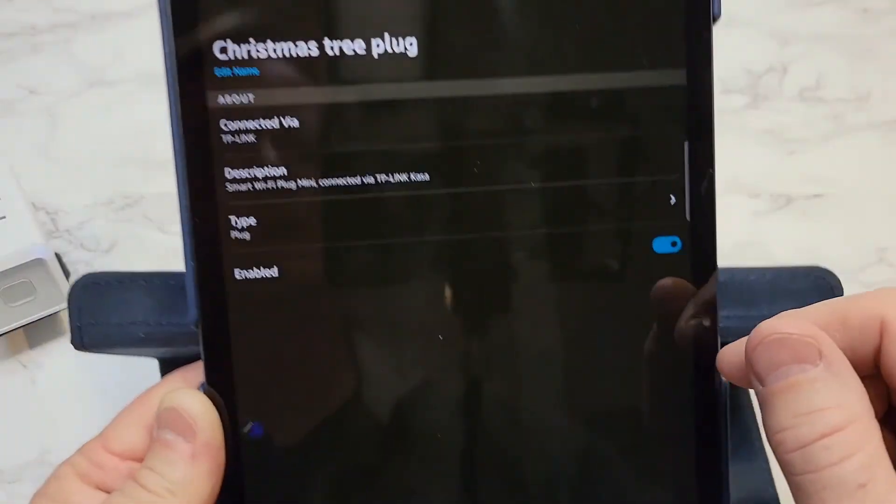